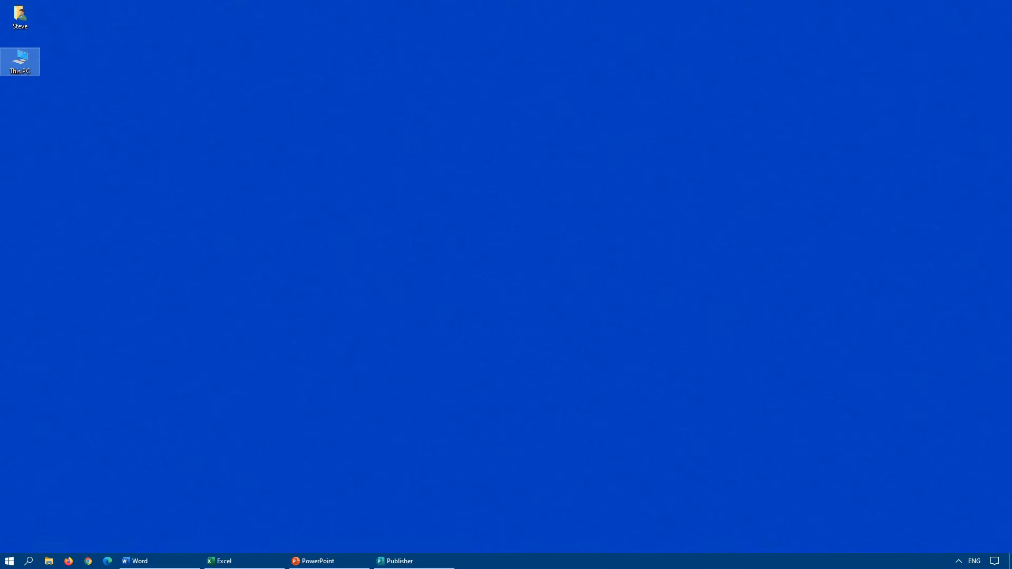
- Reach the System settings' Display page from the Start menu's Settings gear
{"action": "left_click", "coordinate": [9, 560]}
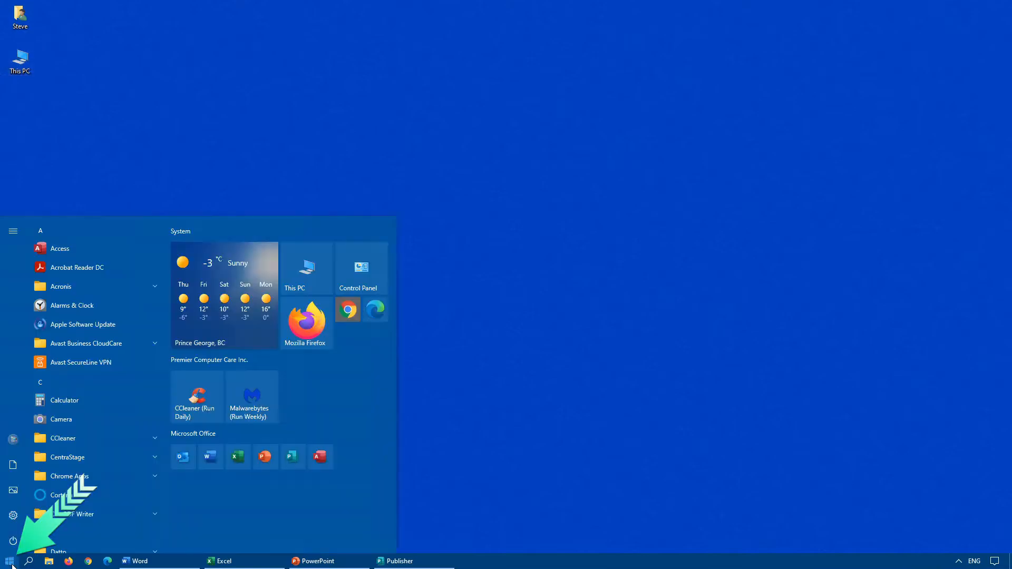
{"action": "left_click", "coordinate": [13, 516]}
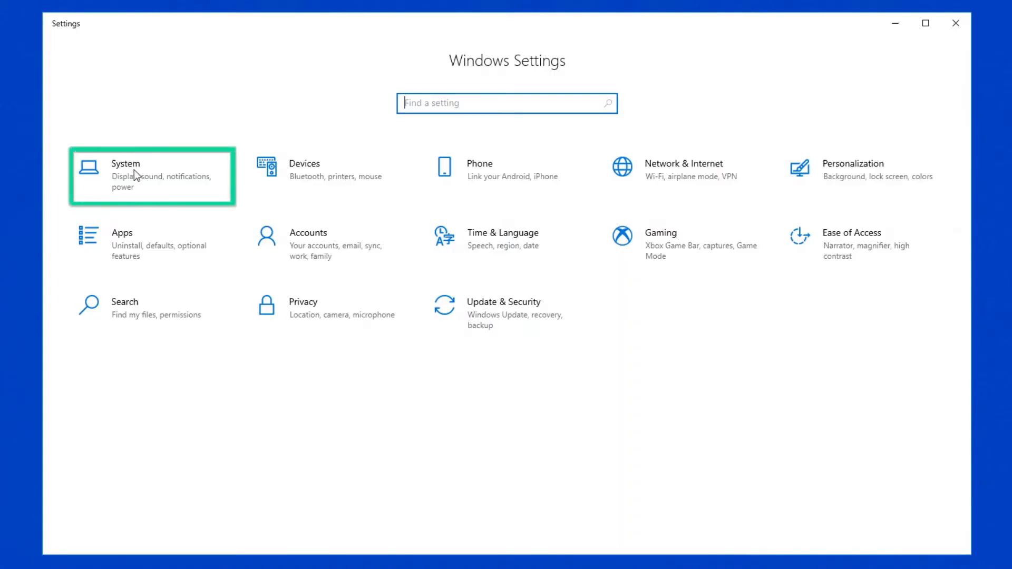
{"action": "left_click", "coordinate": [152, 174]}
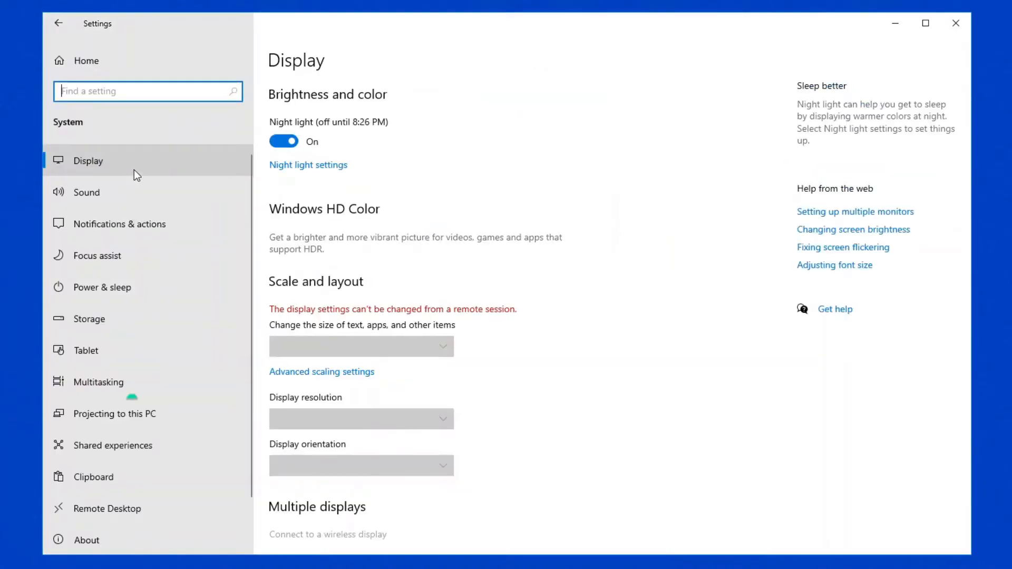
{"action": "mouse_move", "coordinate": [106, 382]}
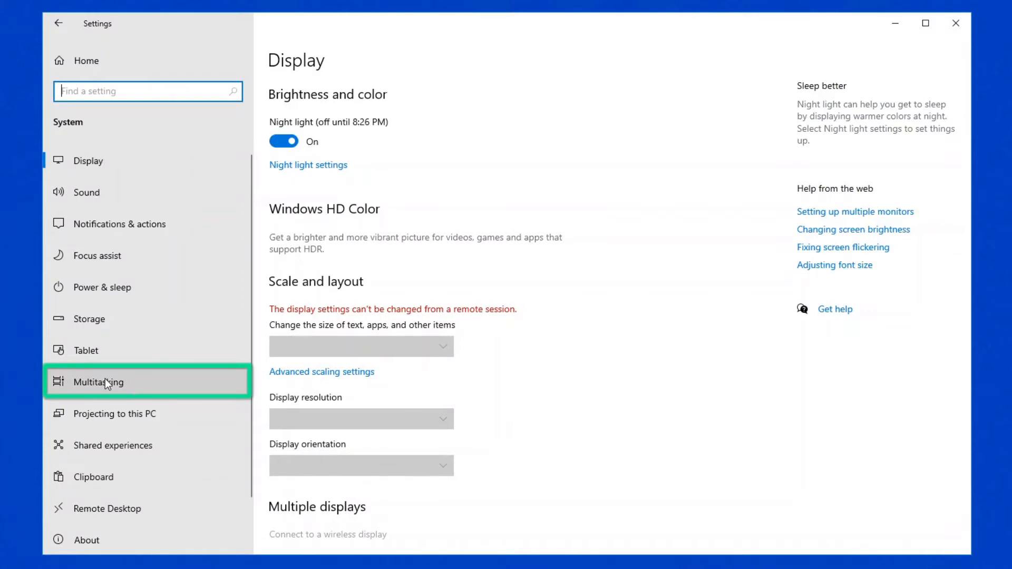
- On the Multitasking page, keep Snap windows on with snap suggestions and adjacent resizing enabled
{"action": "left_click", "coordinate": [98, 382]}
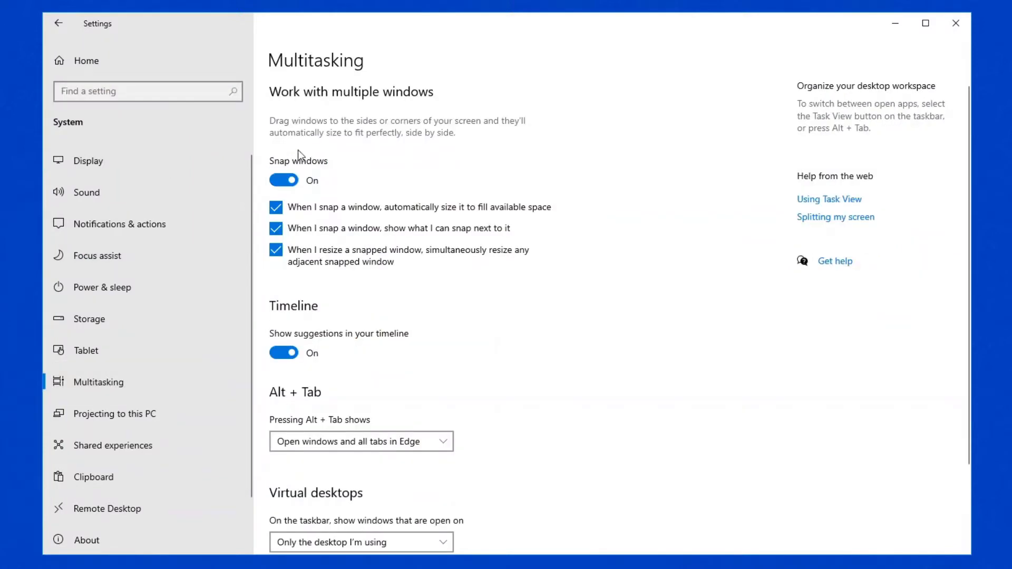
{"action": "mouse_move", "coordinate": [284, 180]}
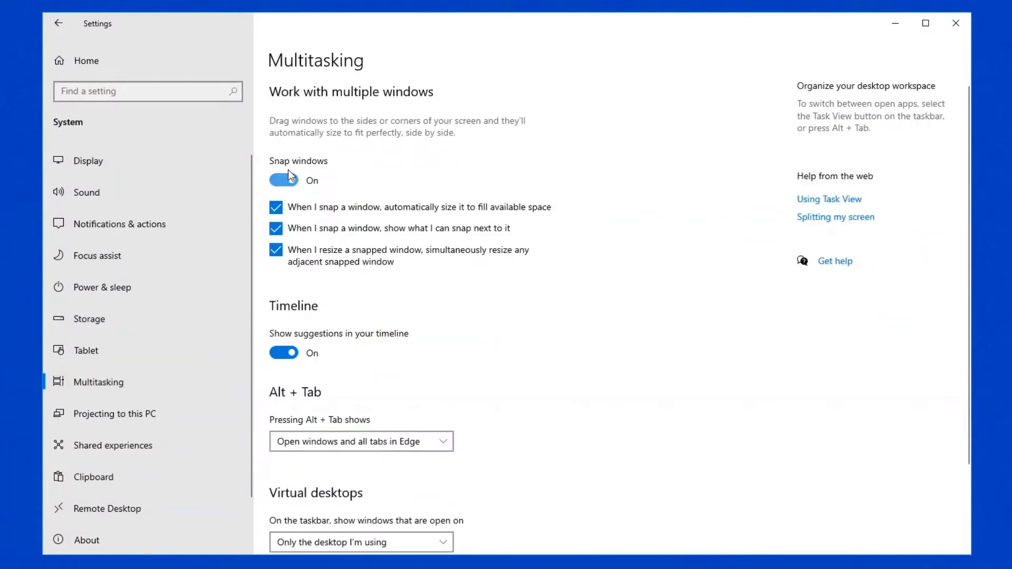
{"action": "left_click", "coordinate": [283, 180]}
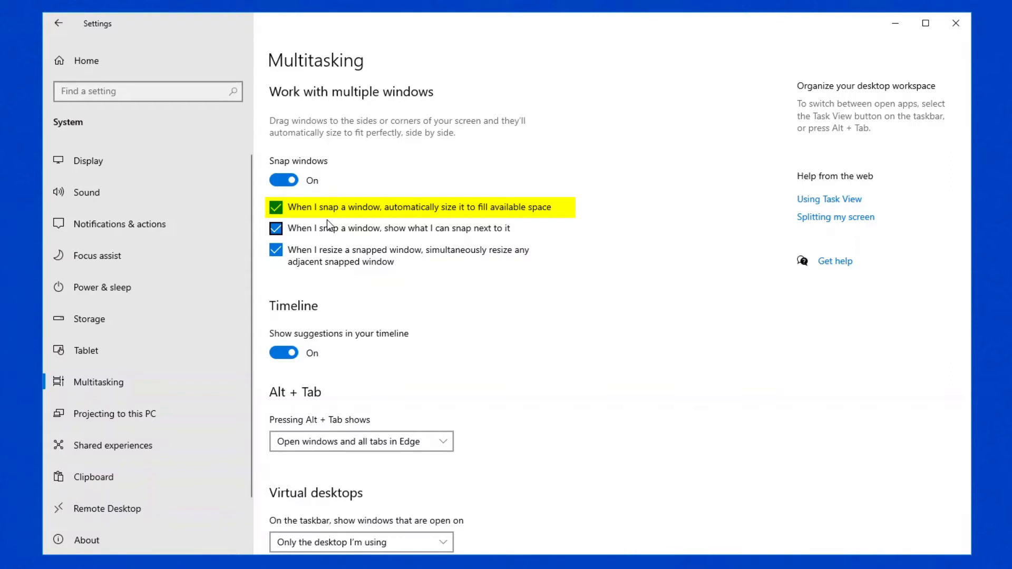
{"action": "mouse_move", "coordinate": [276, 228]}
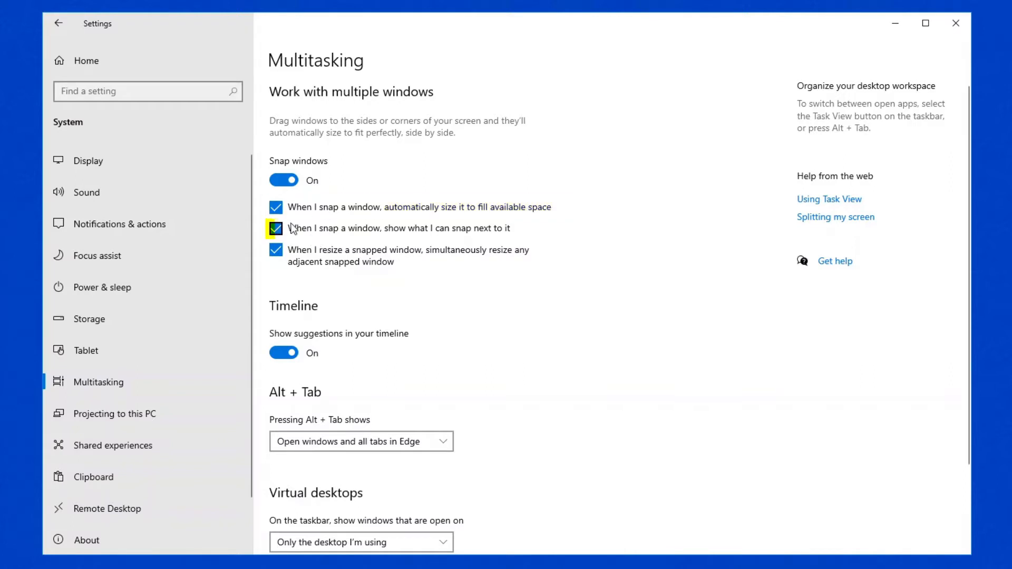
{"action": "double_click", "coordinate": [333, 228]}
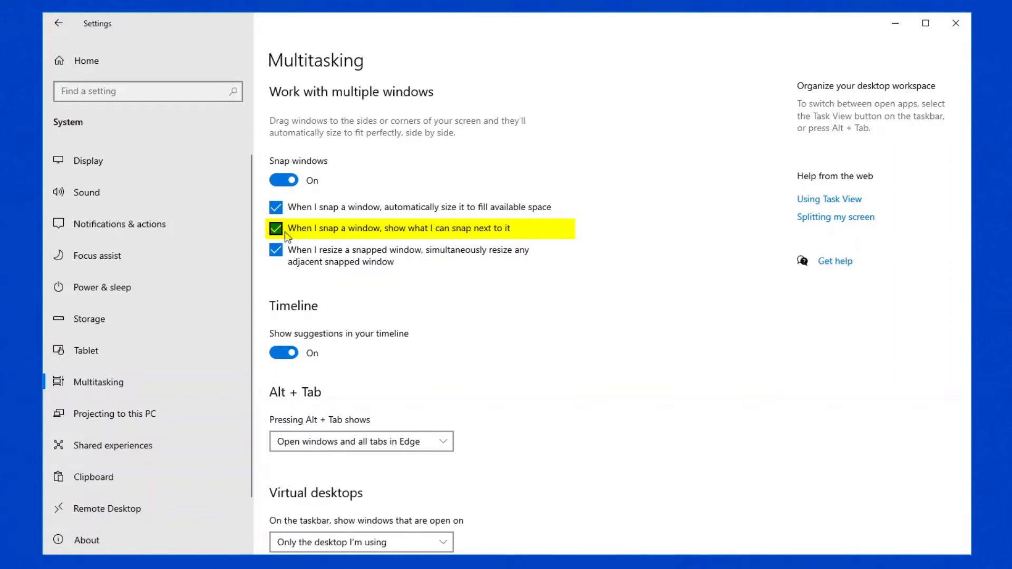
{"action": "mouse_move", "coordinate": [300, 267]}
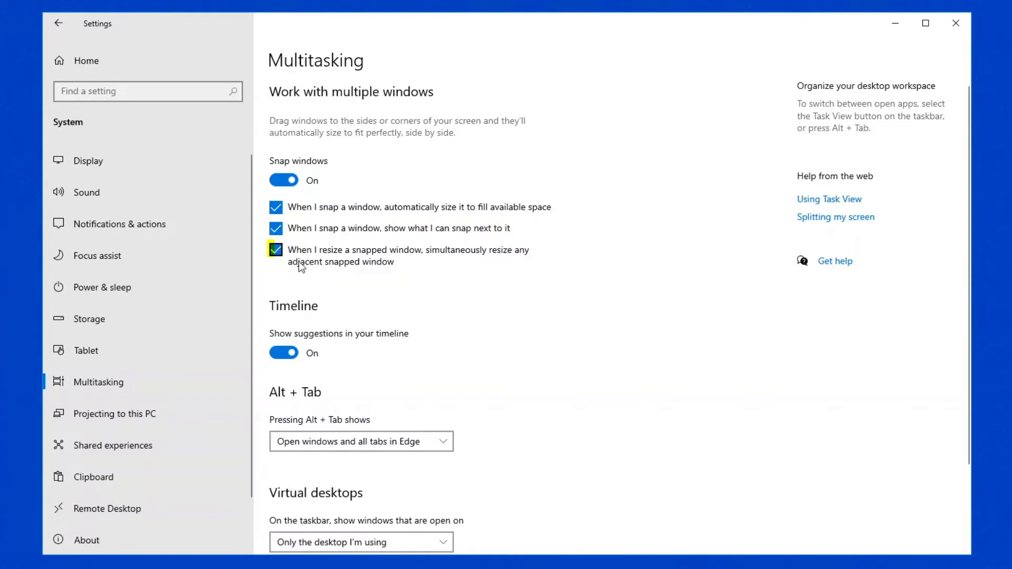
{"action": "double_click", "coordinate": [356, 250]}
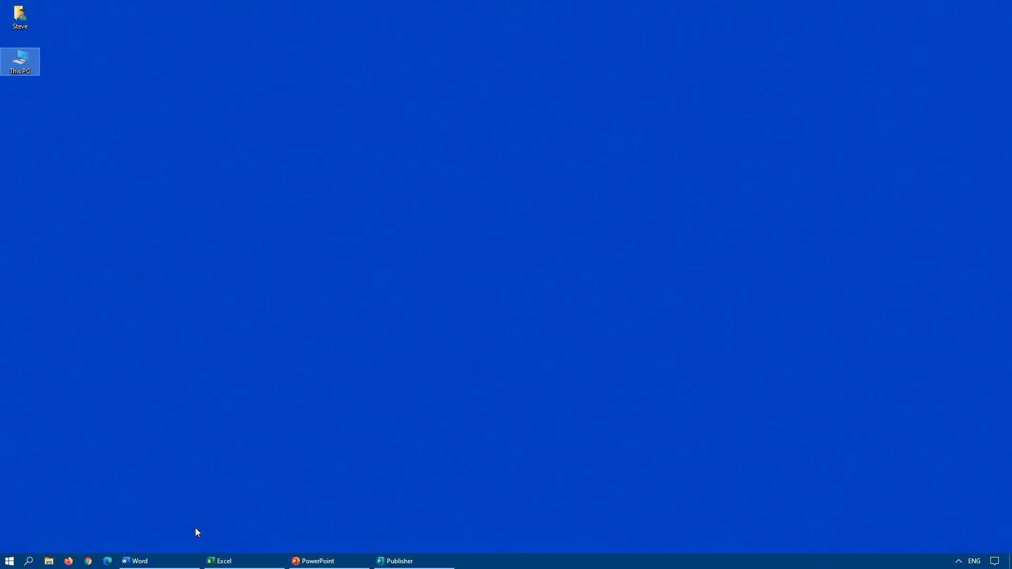
{"action": "mouse_move", "coordinate": [163, 557]}
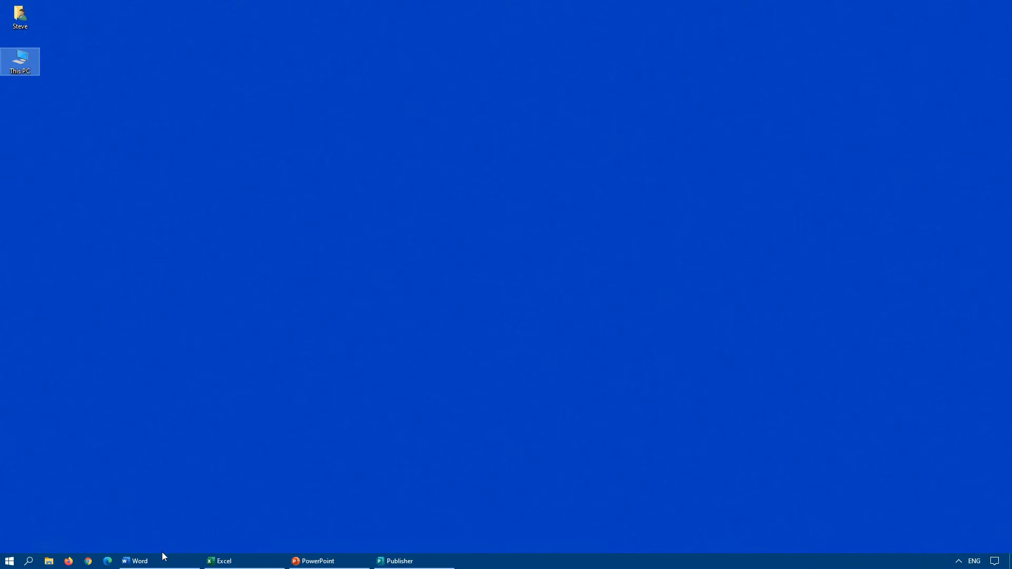
- Bring the Word window onto the screen from the taskbar
{"action": "left_click", "coordinate": [136, 560]}
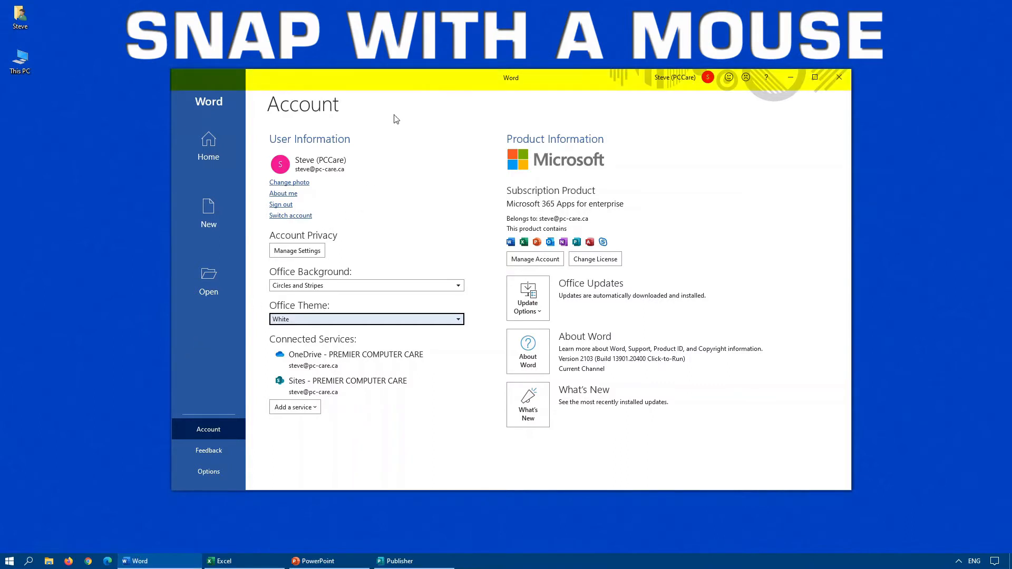
{"action": "mouse_move", "coordinate": [460, 79]}
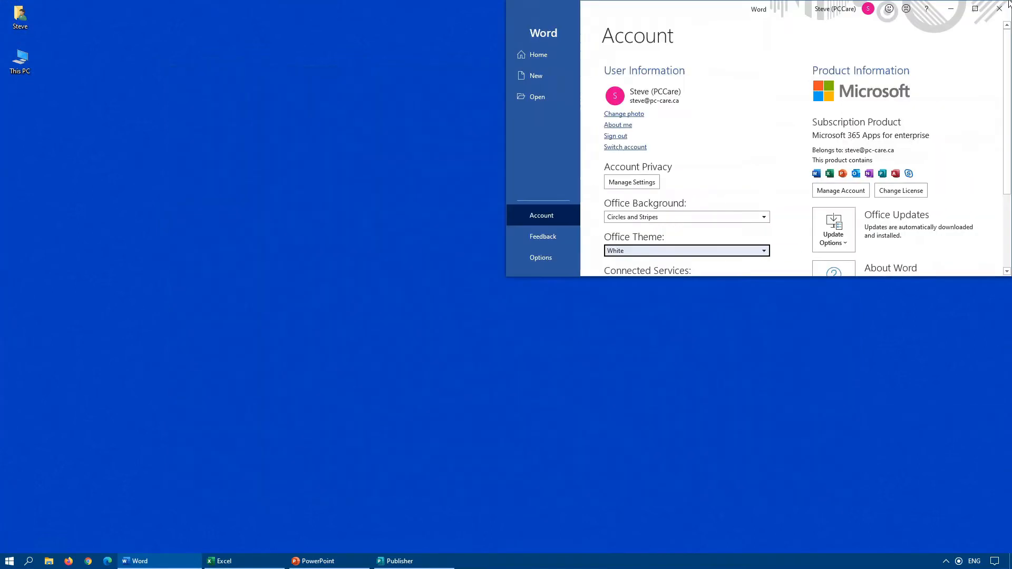
{"action": "mouse_move", "coordinate": [876, 58]}
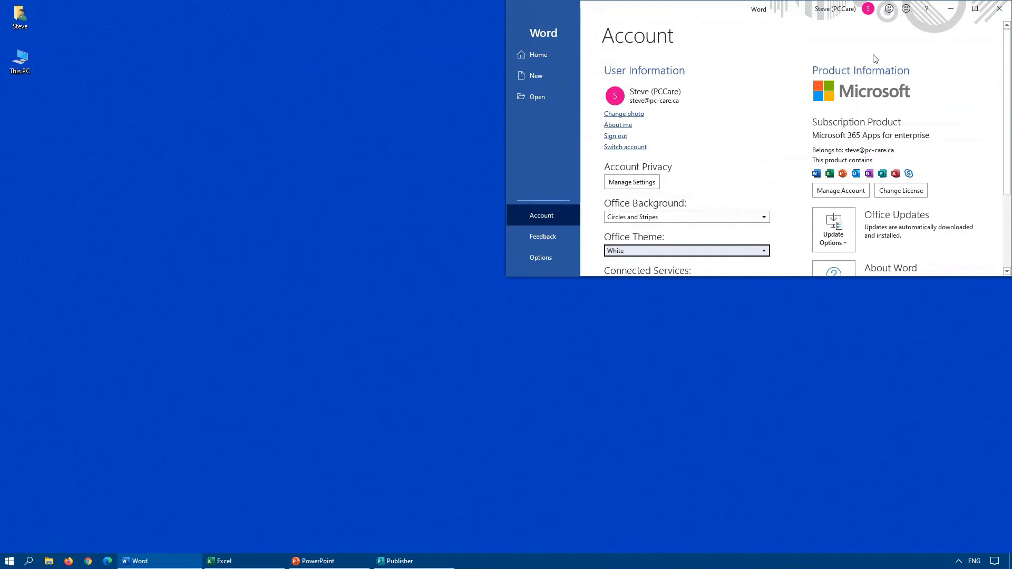
{"action": "mouse_move", "coordinate": [975, 36]}
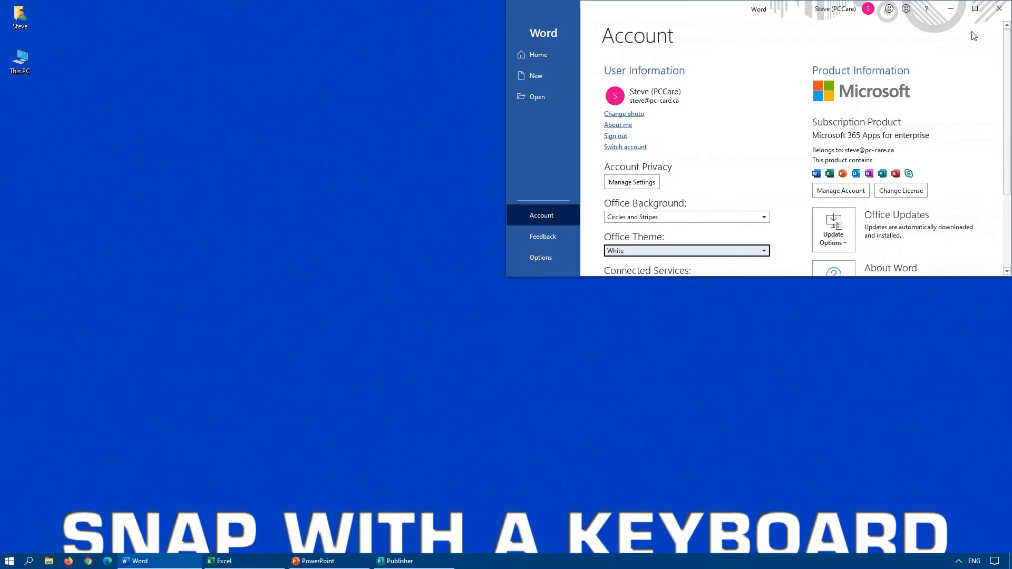
{"action": "mouse_move", "coordinate": [632, 295]}
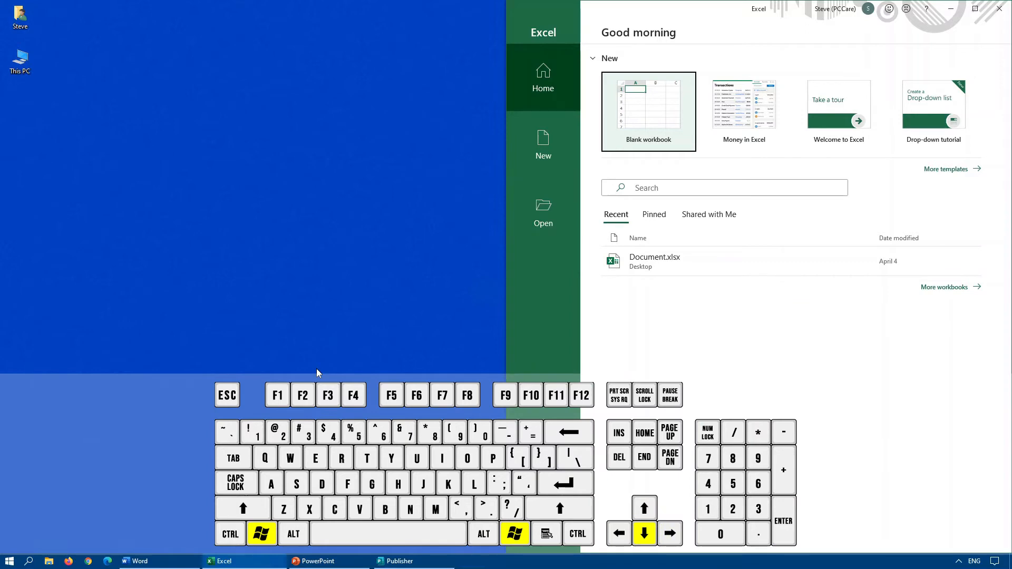
- Snap Word into the top-right quarter and Excel into the top-left quarter
{"action": "left_click", "coordinate": [140, 560]}
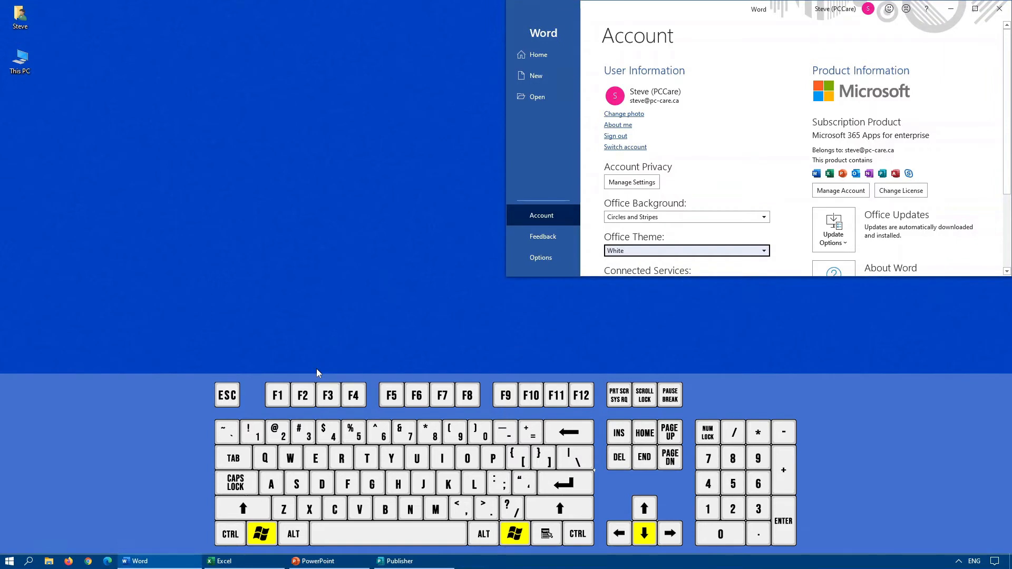
{"action": "left_click", "coordinate": [225, 560]}
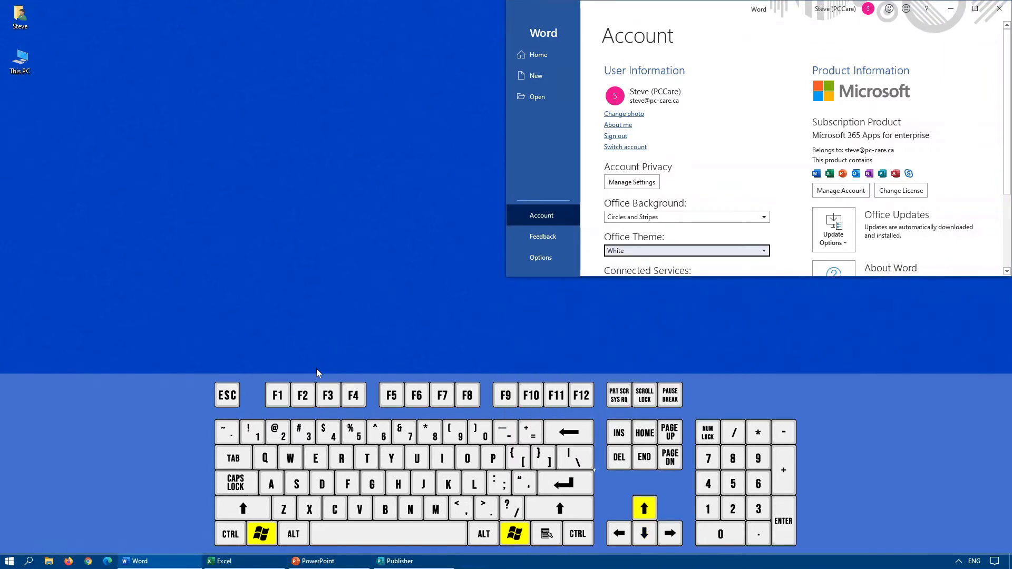
{"action": "left_click", "coordinate": [224, 560]}
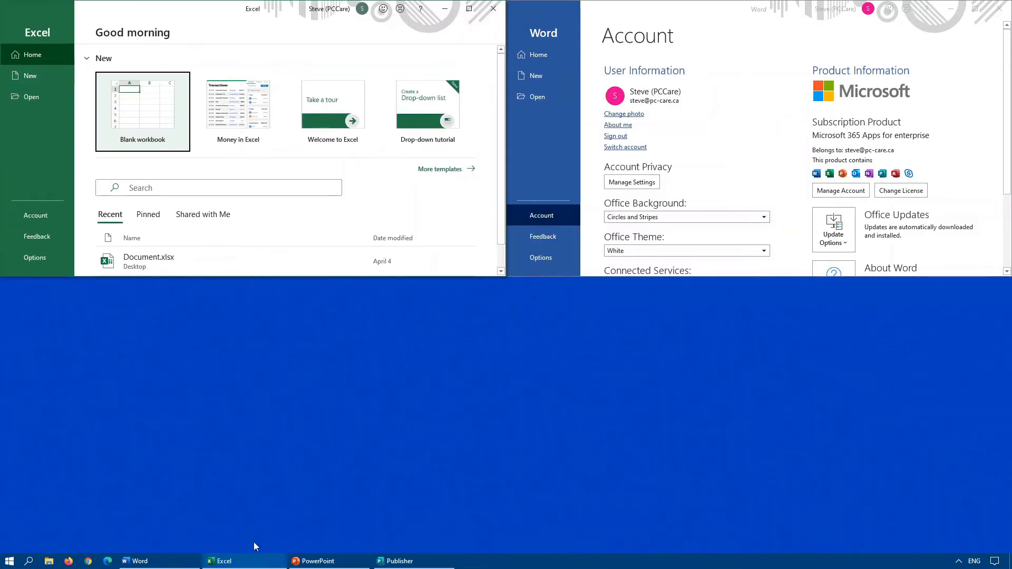
- Snap PowerPoint bottom-left and pick Publisher in Snap Assist for the bottom-right quarter
{"action": "left_click", "coordinate": [318, 560]}
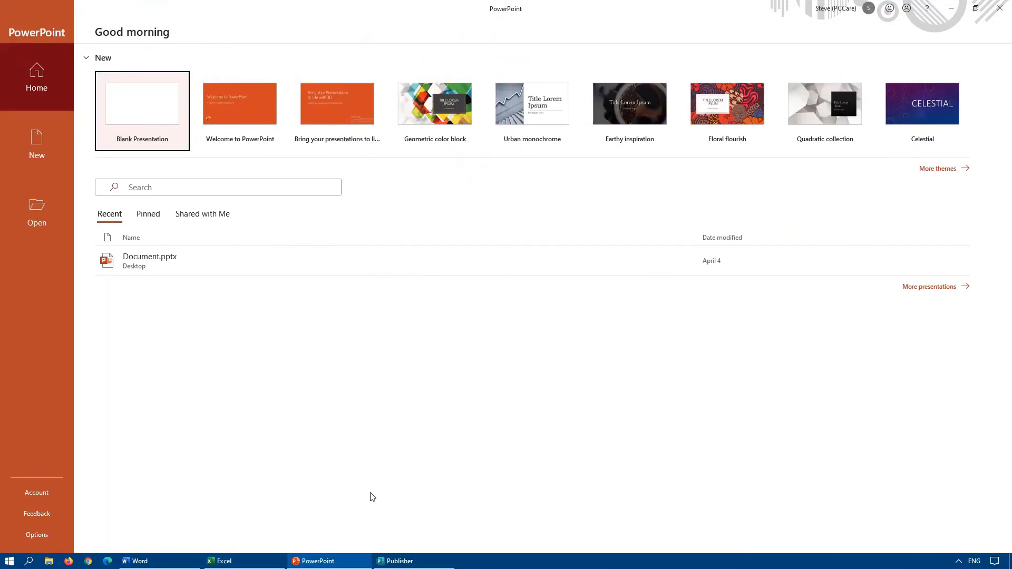
{"action": "left_click", "coordinate": [138, 560]}
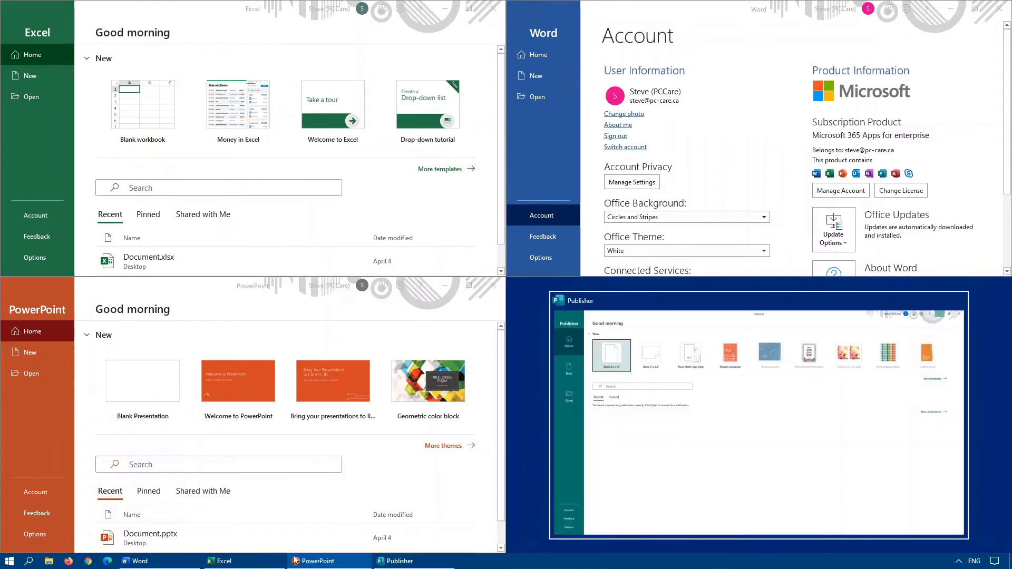
{"action": "left_click", "coordinate": [396, 560]}
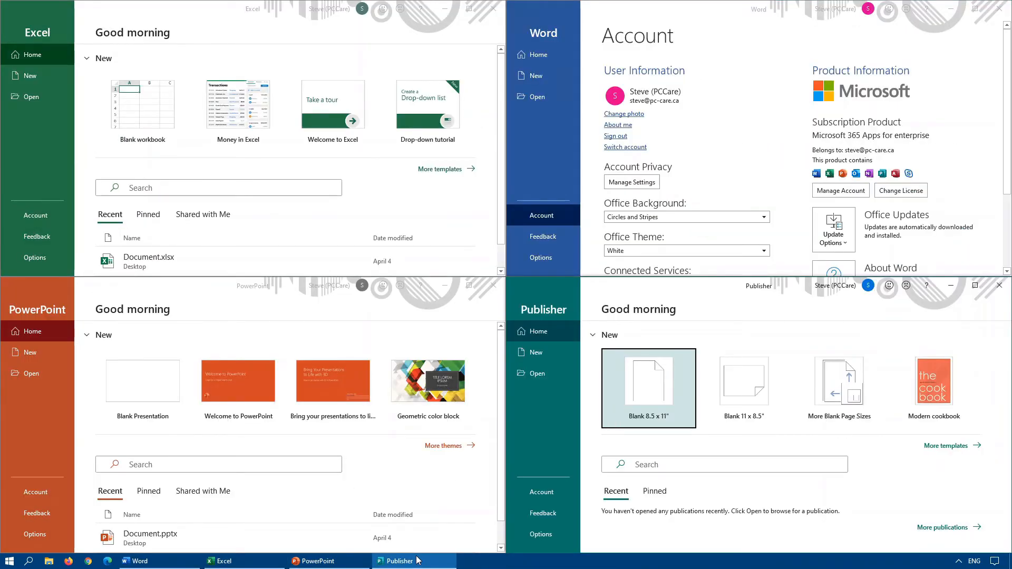
{"action": "mouse_move", "coordinate": [397, 560]}
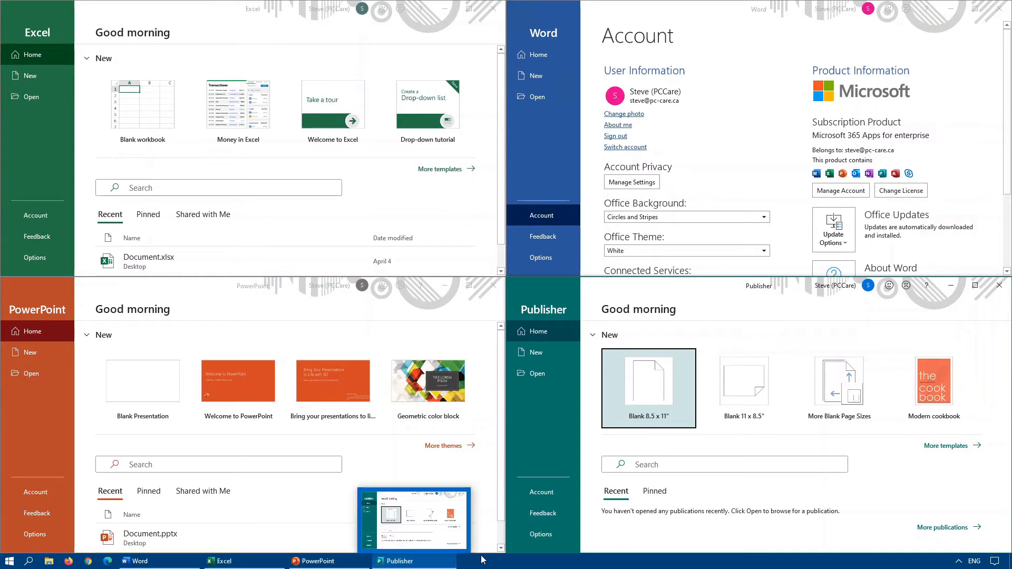
{"action": "mouse_move", "coordinate": [930, 493]}
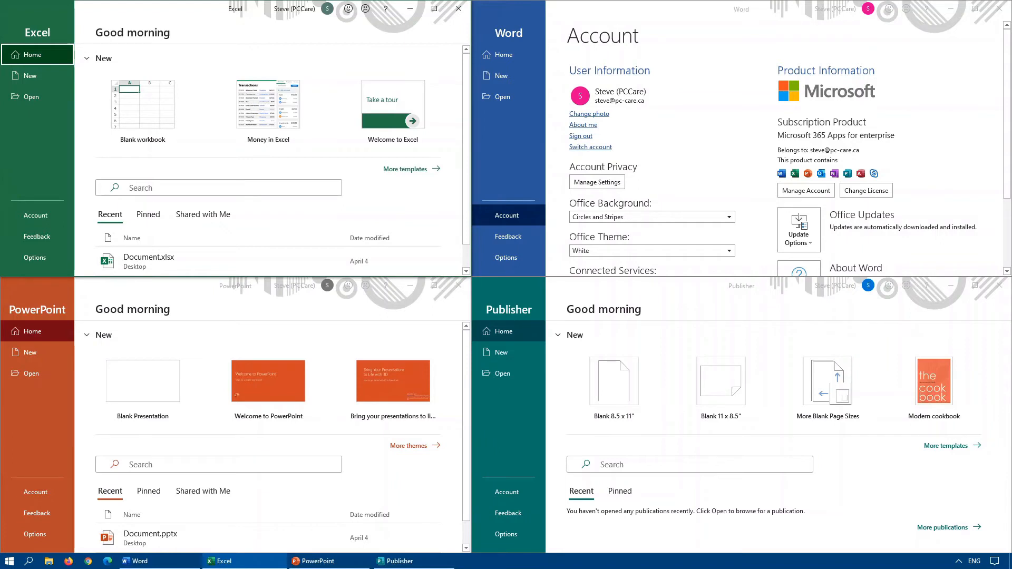
{"action": "mouse_move", "coordinate": [968, 201]}
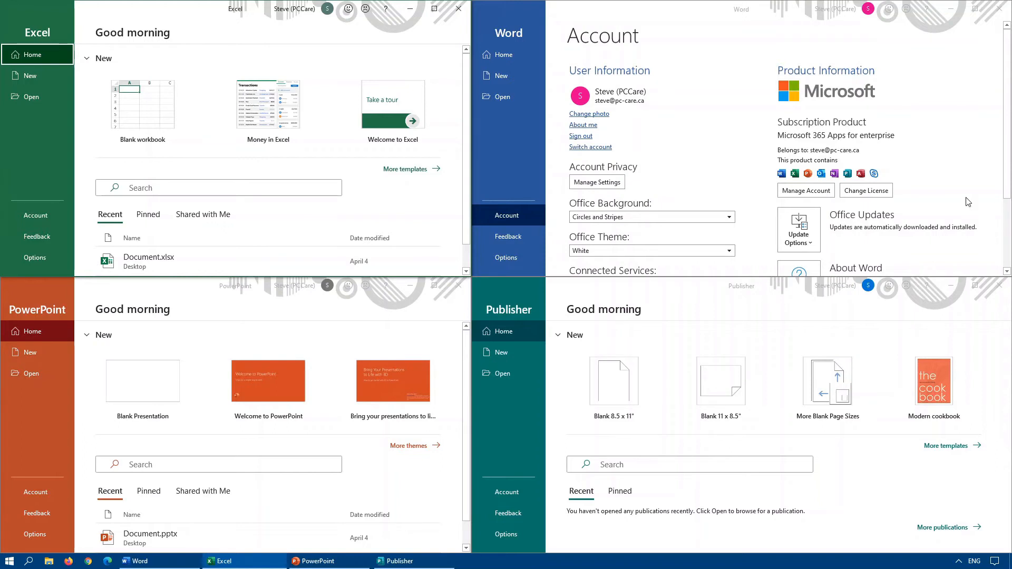
{"action": "mouse_move", "coordinate": [951, 11]}
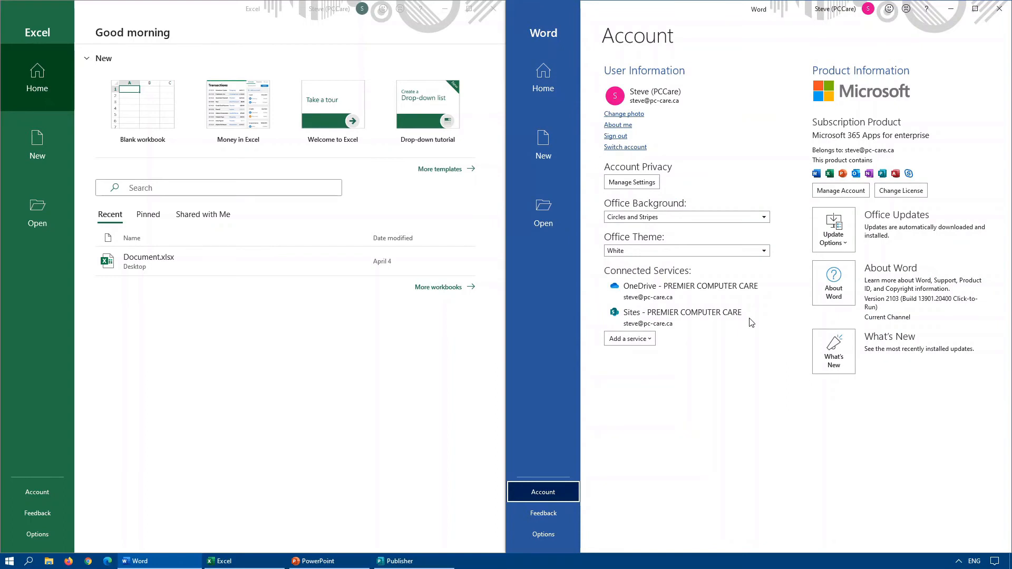
{"action": "mouse_move", "coordinate": [548, 296]}
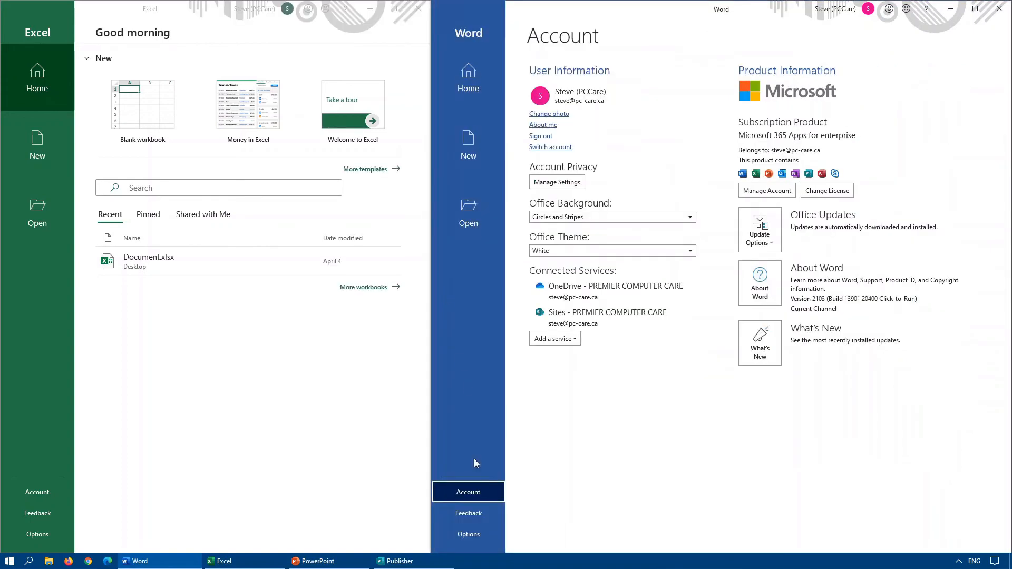
{"action": "mouse_move", "coordinate": [434, 310]}
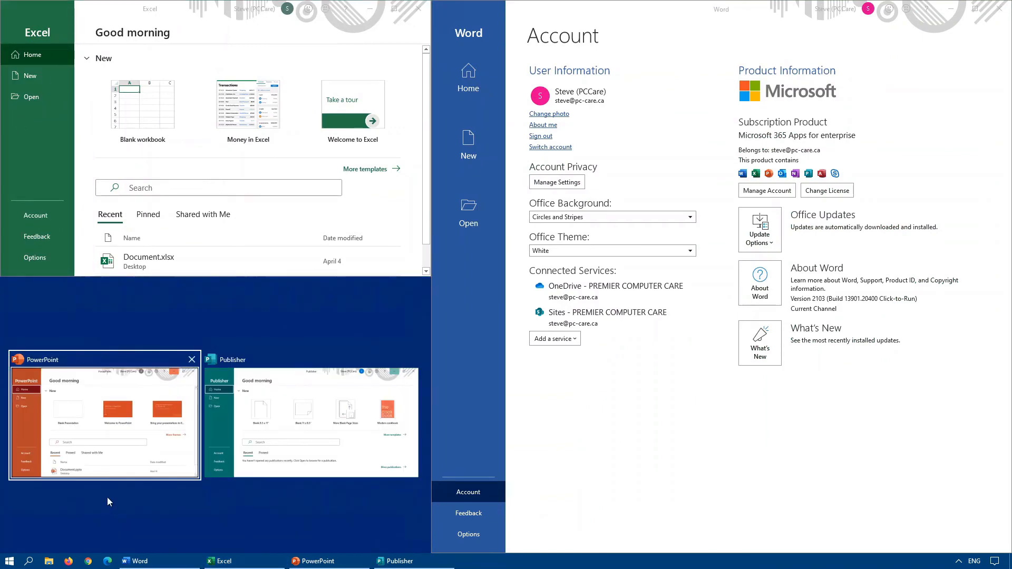
- Fill quarters with PowerPoint and Word via Snap Assist, then clear every window except Excel
{"action": "left_click", "coordinate": [104, 416]}
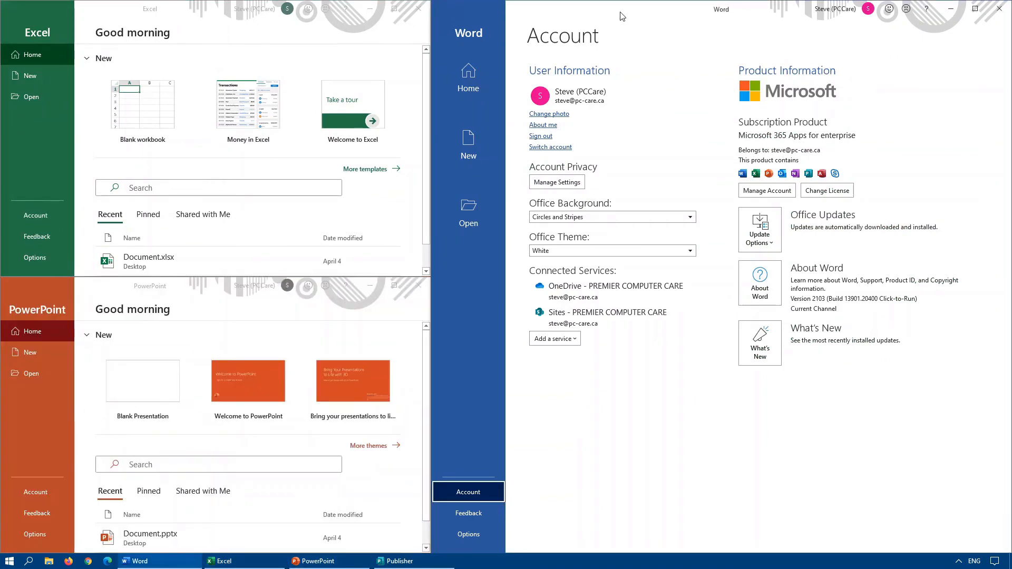
{"action": "left_click", "coordinate": [400, 560]}
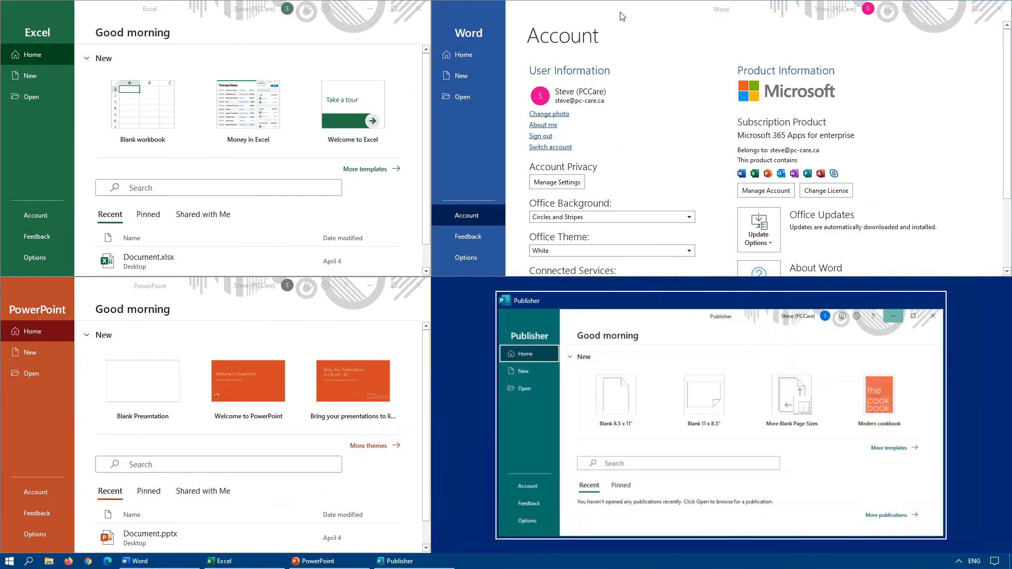
{"action": "left_click", "coordinate": [912, 316]}
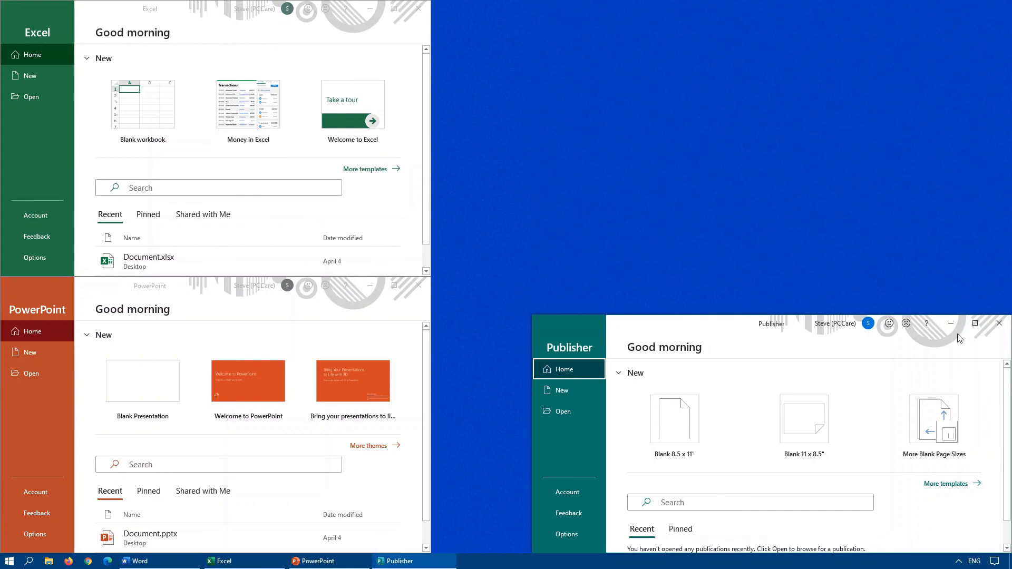
{"action": "left_click", "coordinate": [1000, 324]}
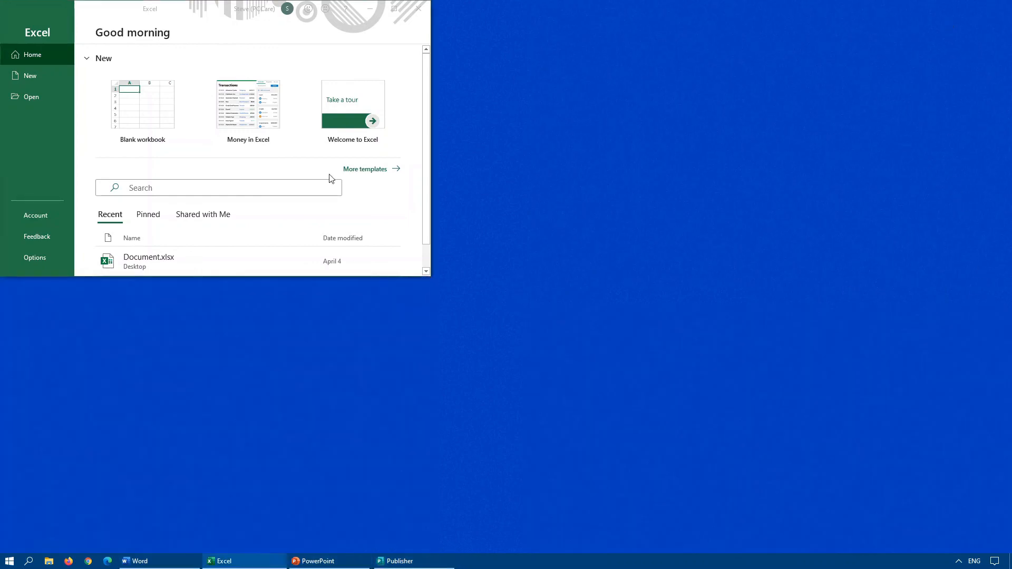